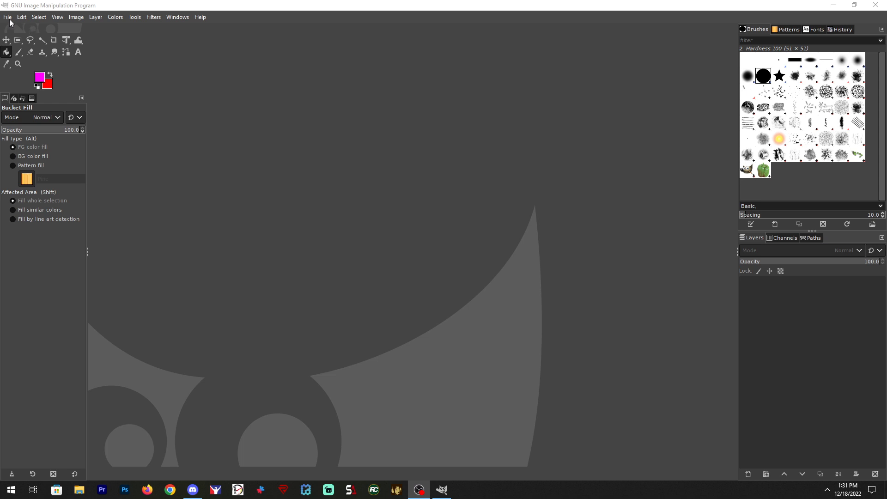
# Step: Open the BMW M Hybrid V8.psd template from File > Open's Recently Used list
pyautogui.click(7, 16)
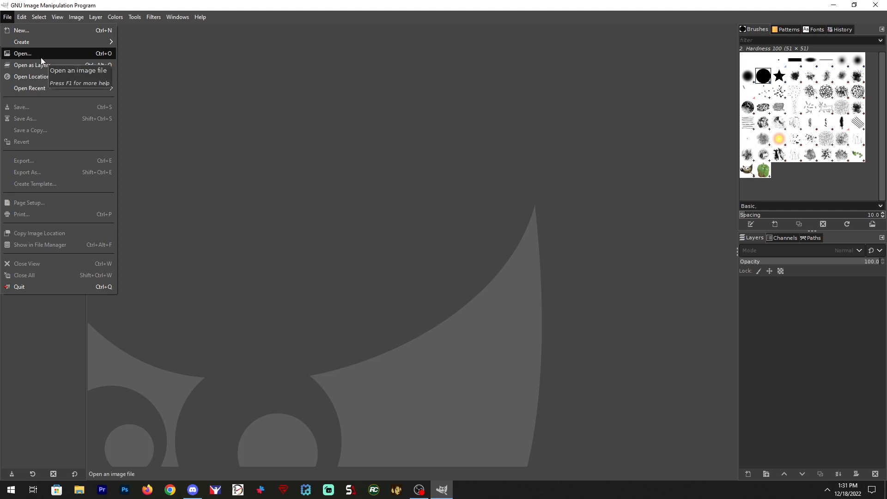
pyautogui.click(22, 53)
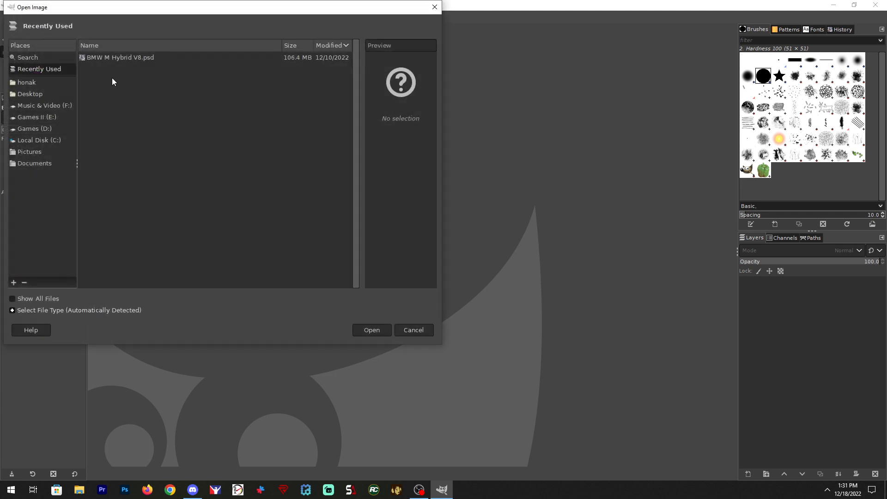
pyautogui.click(120, 57)
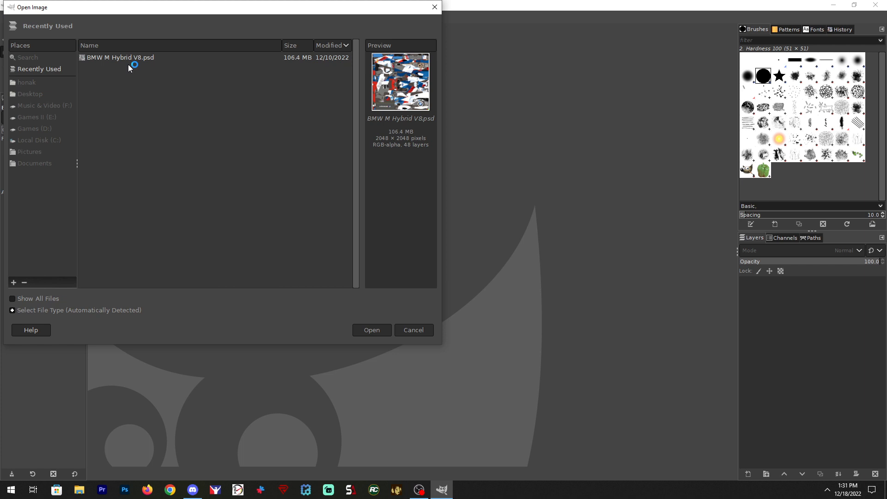
pyautogui.click(371, 329)
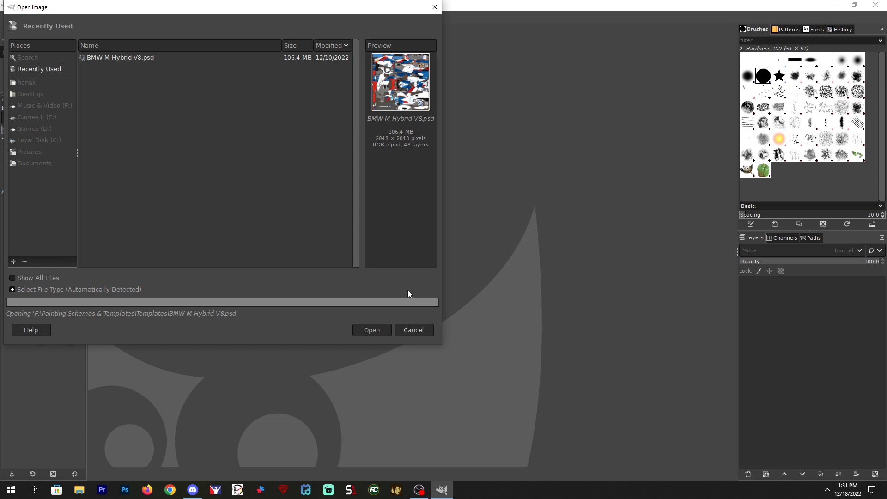
pyautogui.click(371, 330)
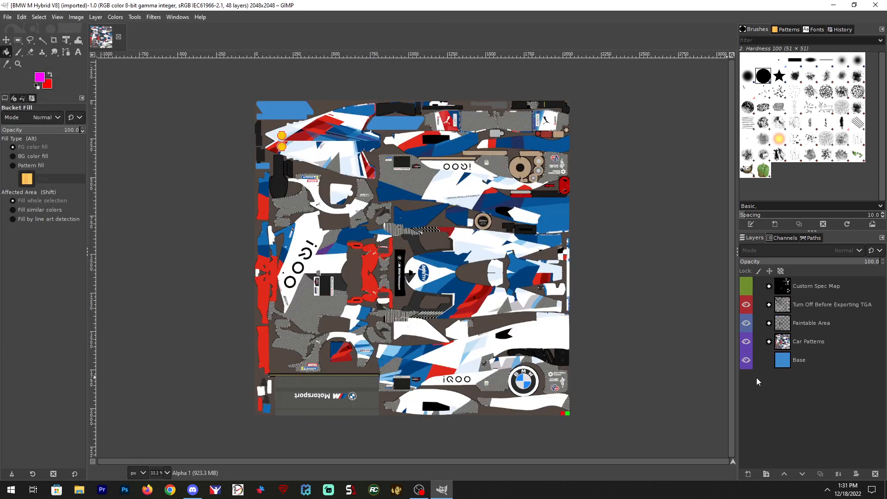
# Step: Hide the Turn Off Before Exporting TGA, Paintable Area and Base layers; expand Car Patterns
pyautogui.click(745, 304)
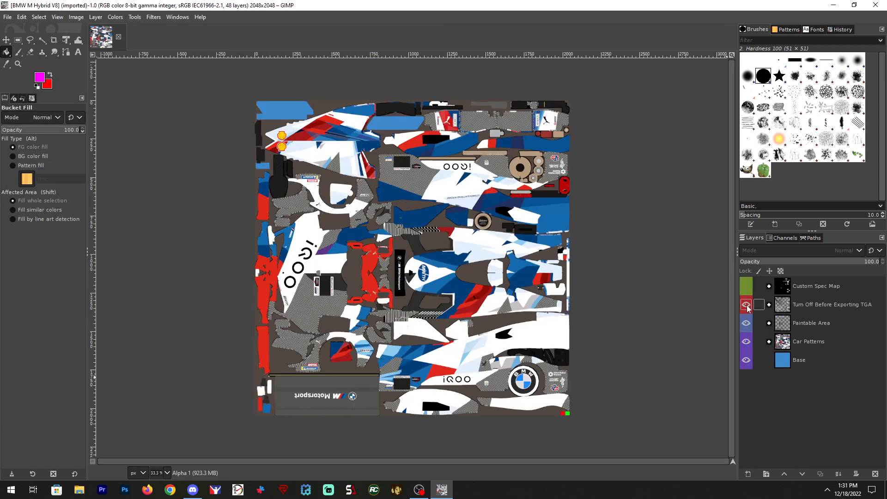
pyautogui.click(745, 305)
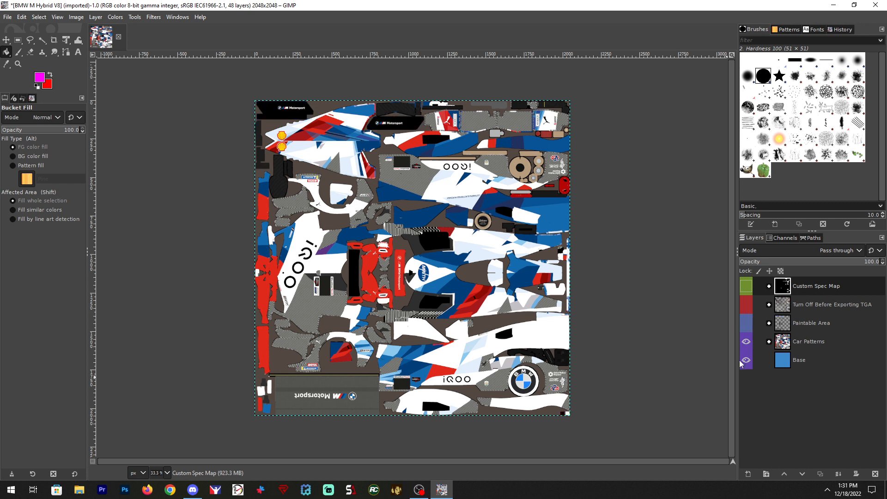
pyautogui.click(746, 340)
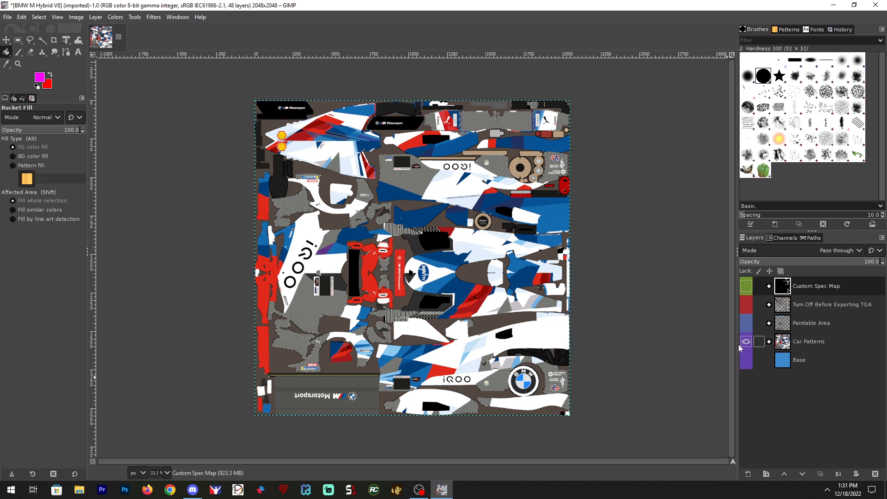
pyautogui.click(770, 341)
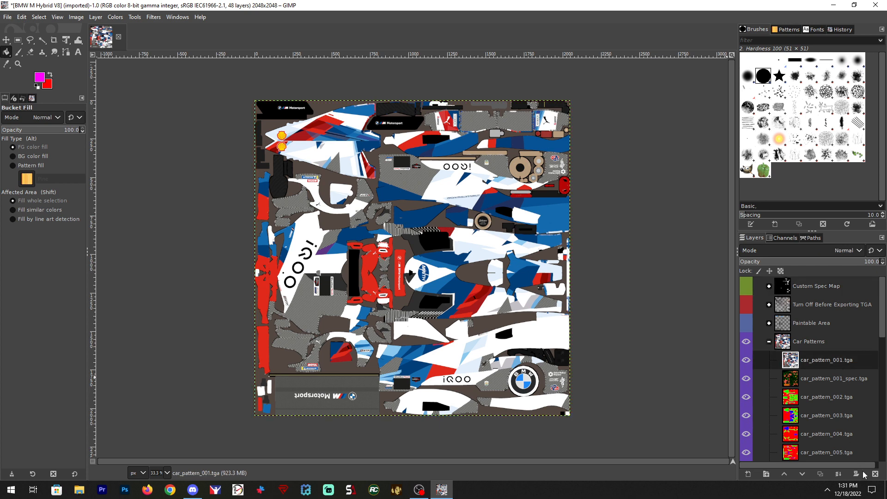
# Step: Delete car_pattern_001, 013 and the other unwanted pattern layers, keeping car_pattern_012.tga
pyautogui.click(874, 474)
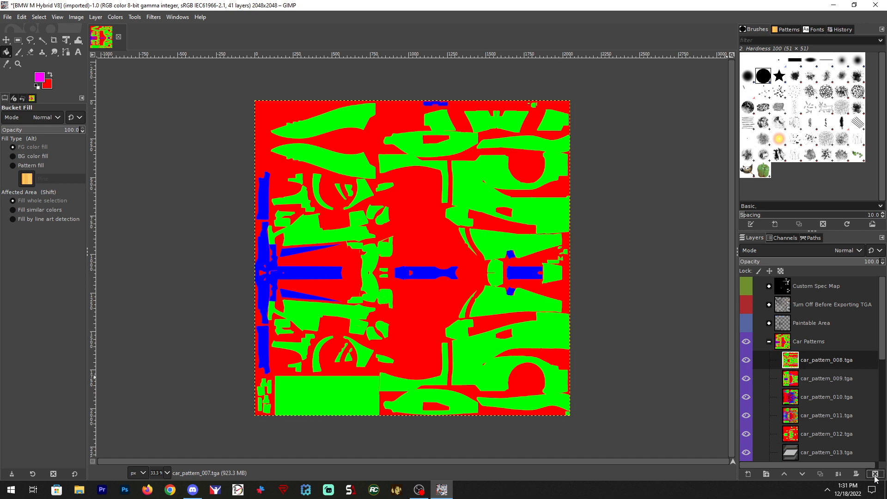
pyautogui.click(872, 473)
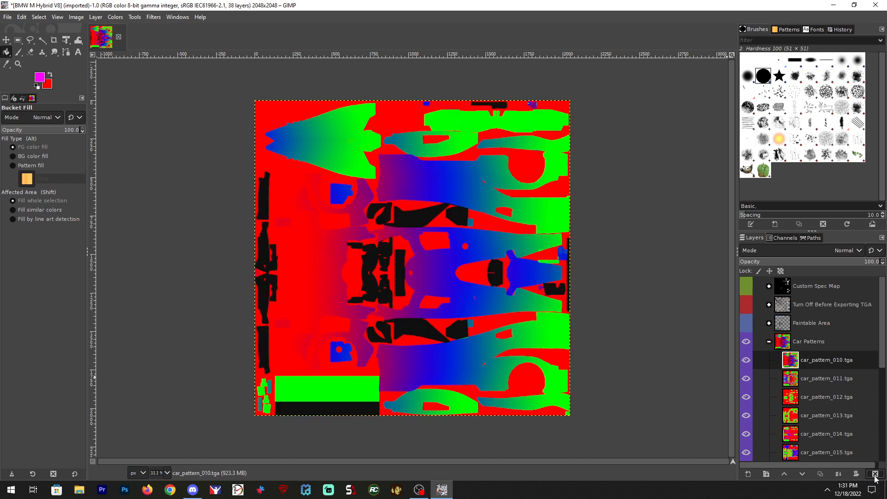
pyautogui.click(874, 474)
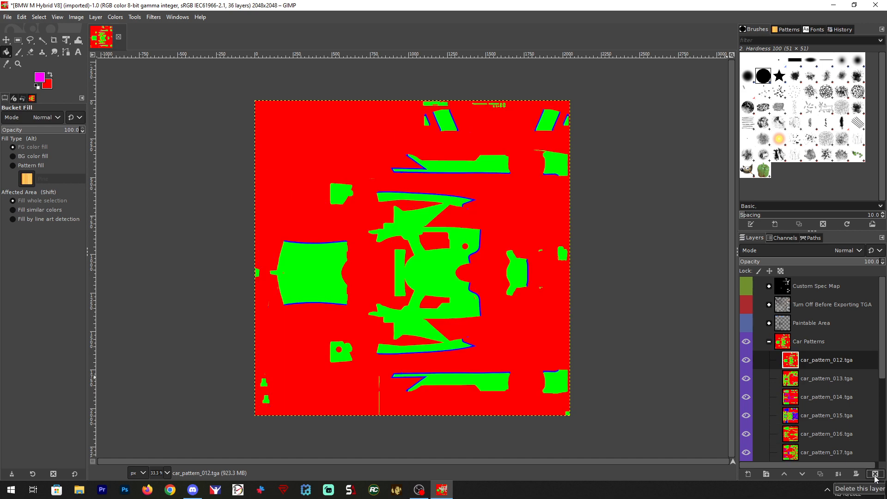
pyautogui.click(745, 378)
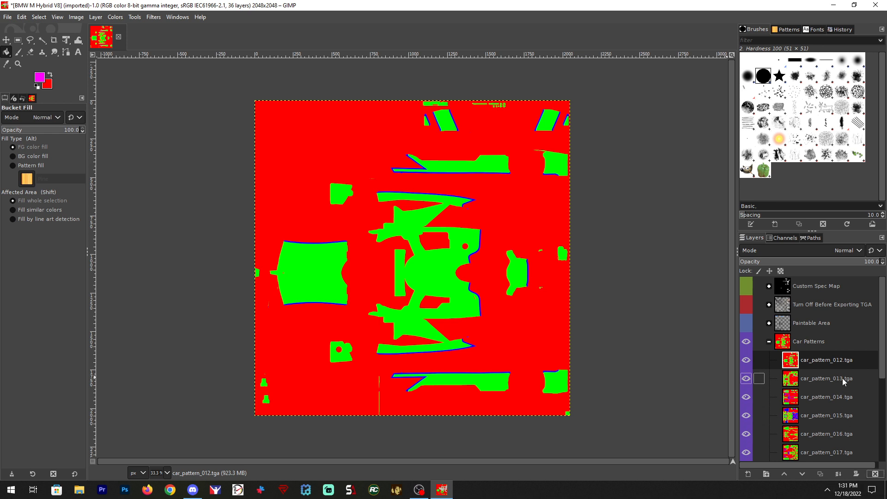
pyautogui.click(826, 378)
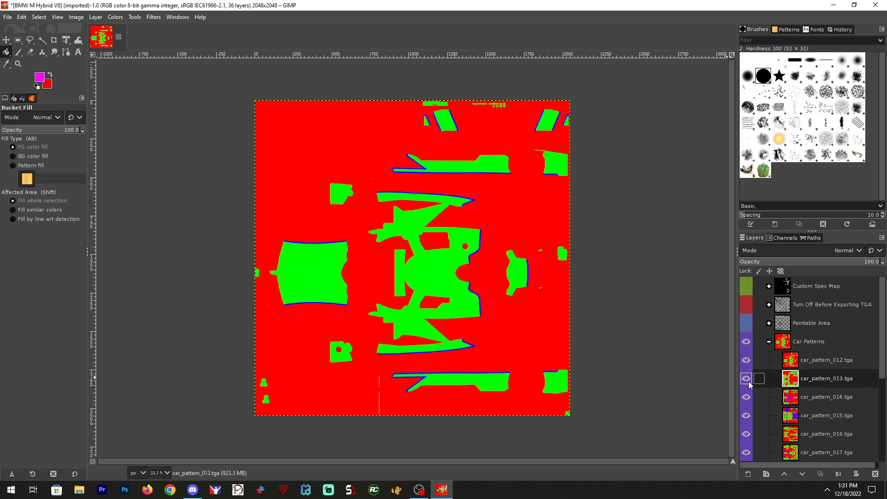
pyautogui.scroll(-3)
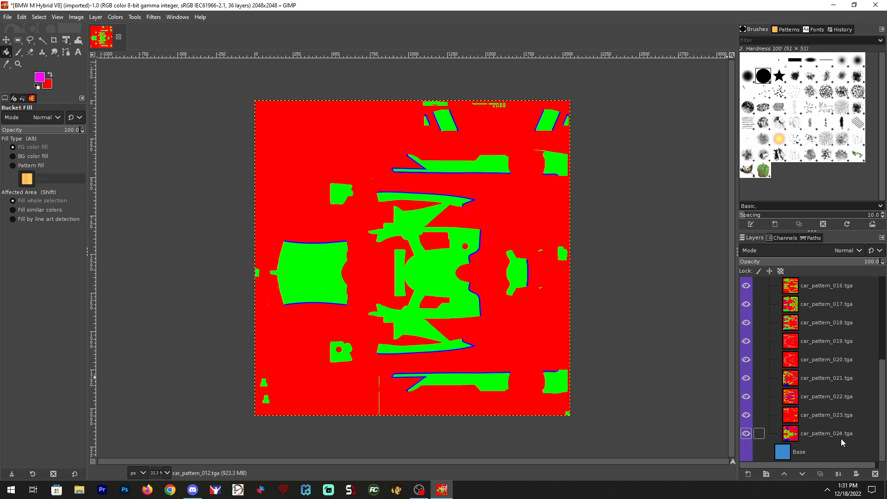
pyautogui.scroll(3)
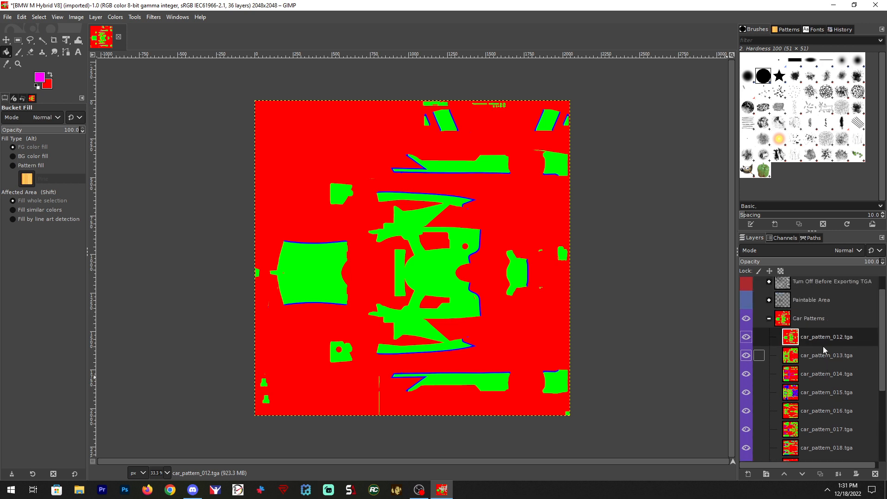
pyautogui.click(826, 355)
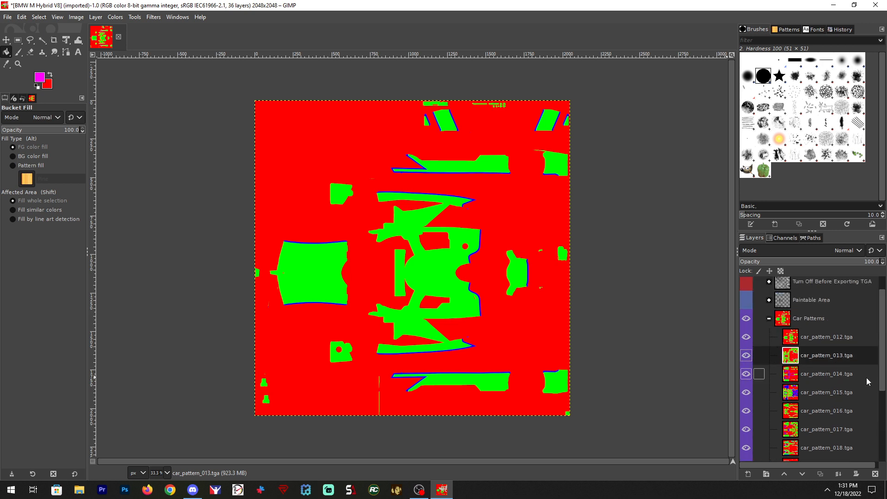
pyautogui.click(879, 474)
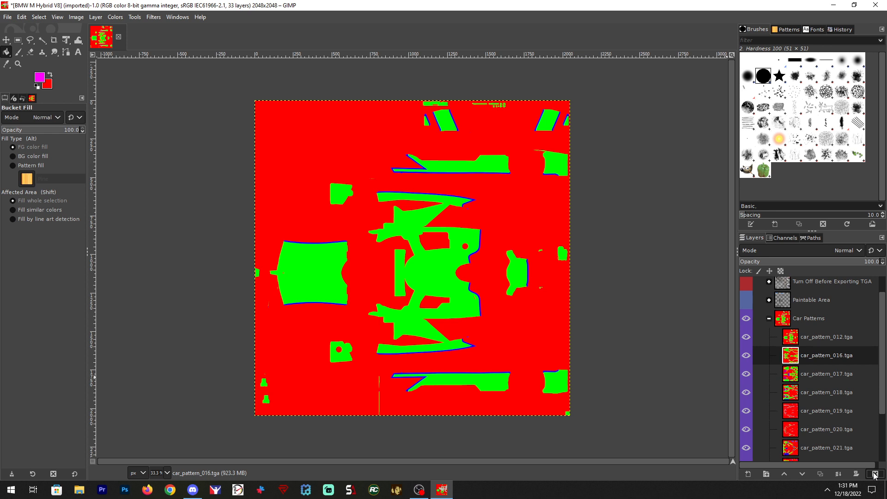
pyautogui.click(869, 474)
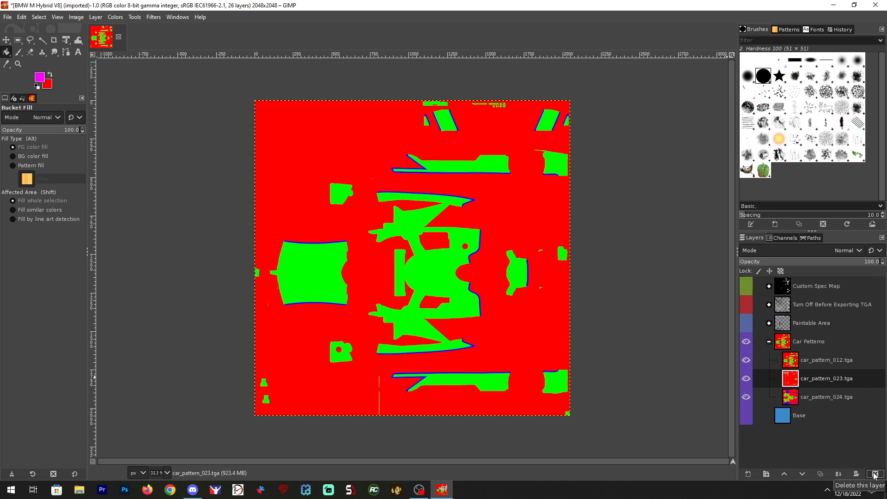
pyautogui.click(872, 473)
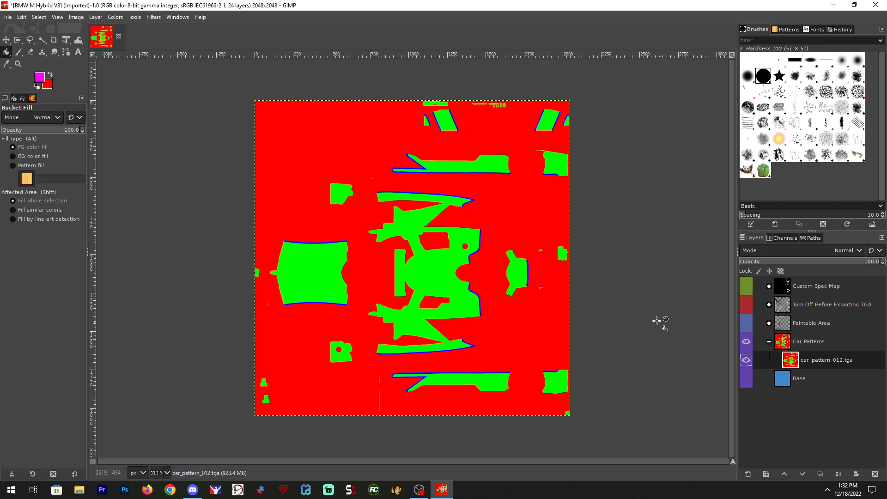
# Step: Load the Red channel as a selection using Channel to Selection
pyautogui.click(786, 237)
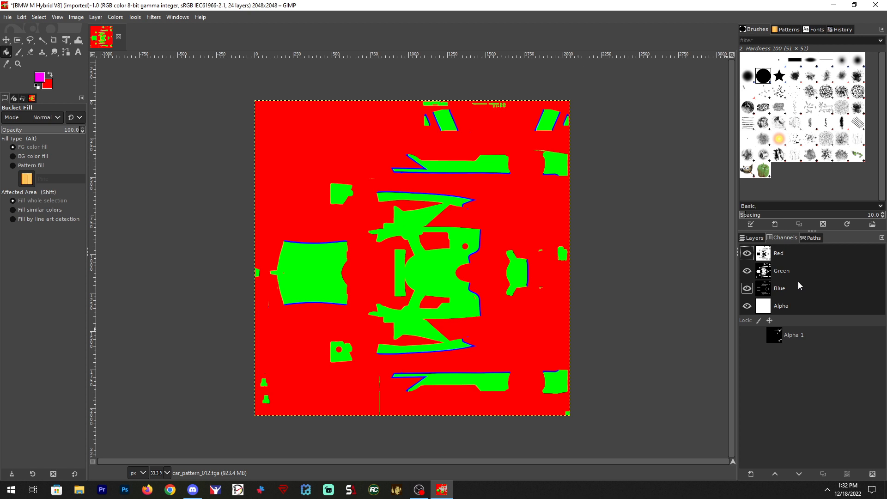
pyautogui.moveTo(793, 292)
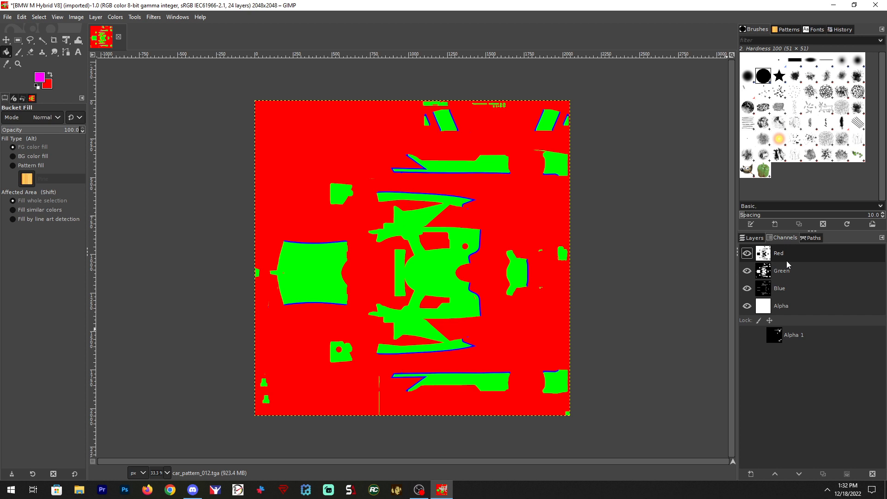
pyautogui.rightClick(779, 253)
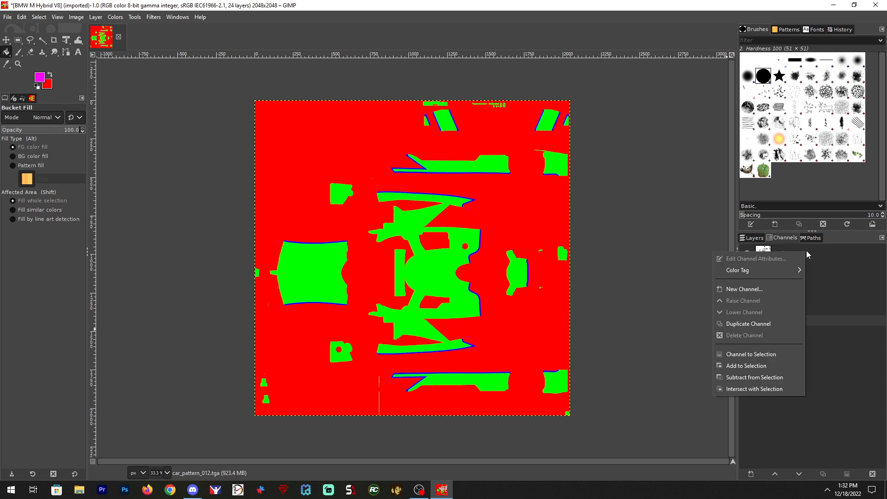
pyautogui.moveTo(749, 354)
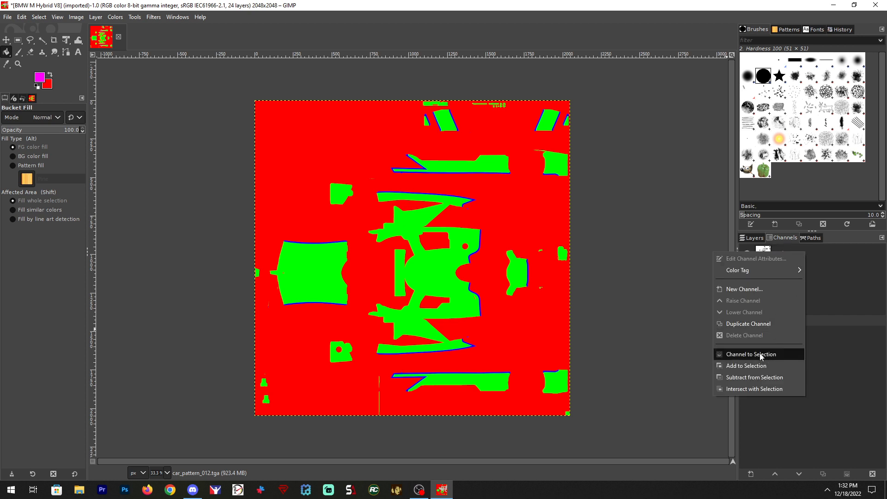
pyautogui.click(750, 353)
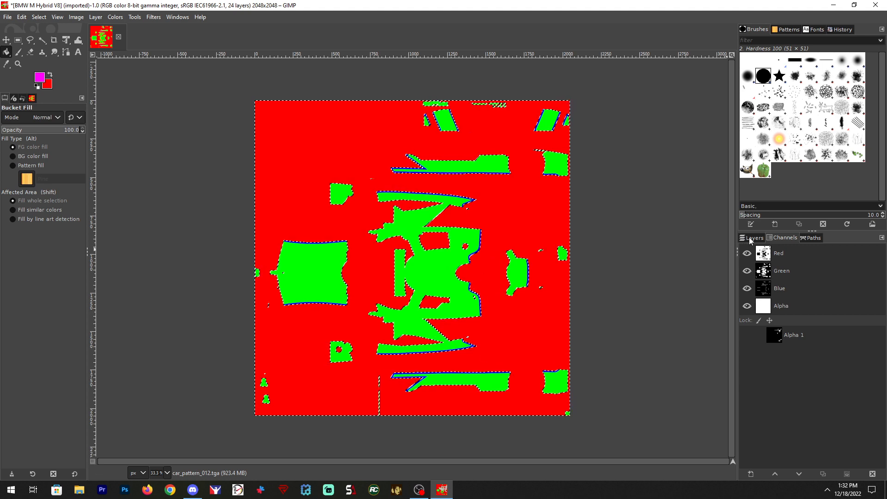
# Step: Create transparent layer 3 with a mask initialized from the selection, then reselect car_pattern_012.tga
pyautogui.click(754, 237)
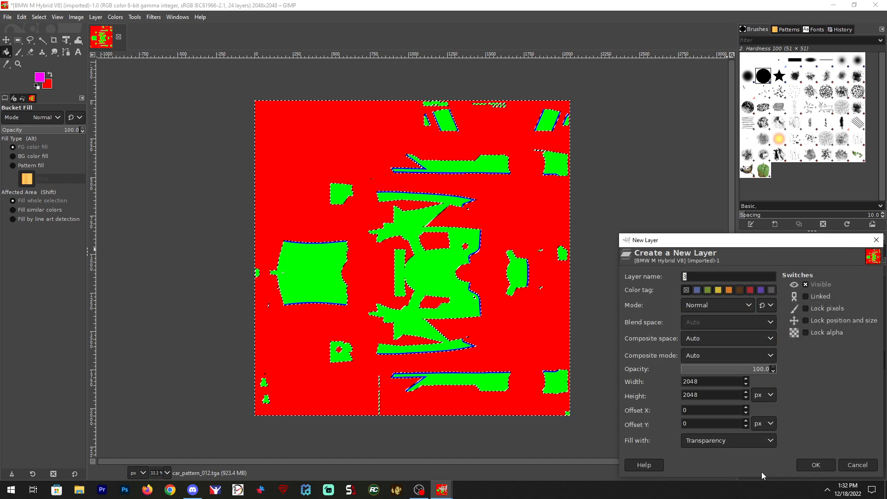
pyautogui.click(814, 464)
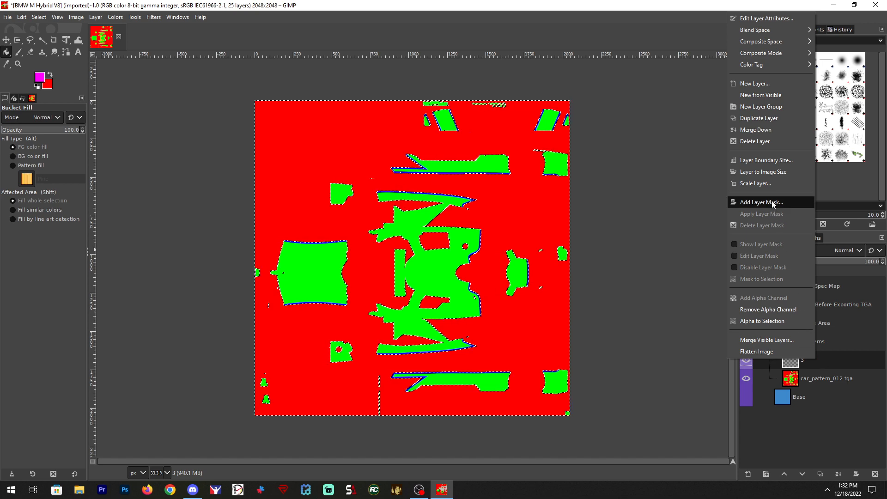
pyautogui.moveTo(758, 202)
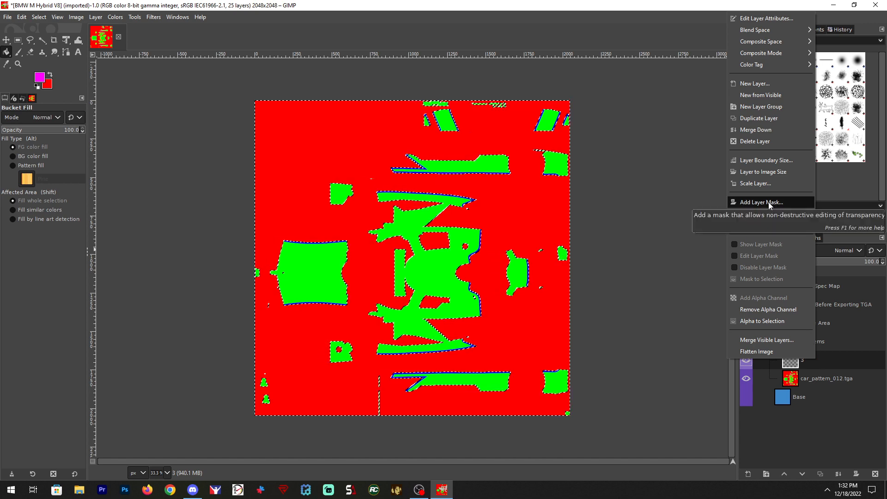
pyautogui.click(760, 202)
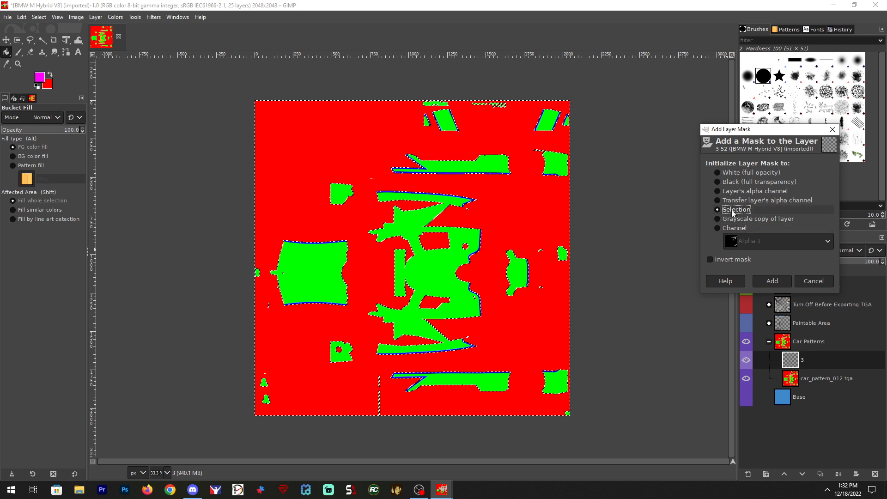
pyautogui.click(771, 280)
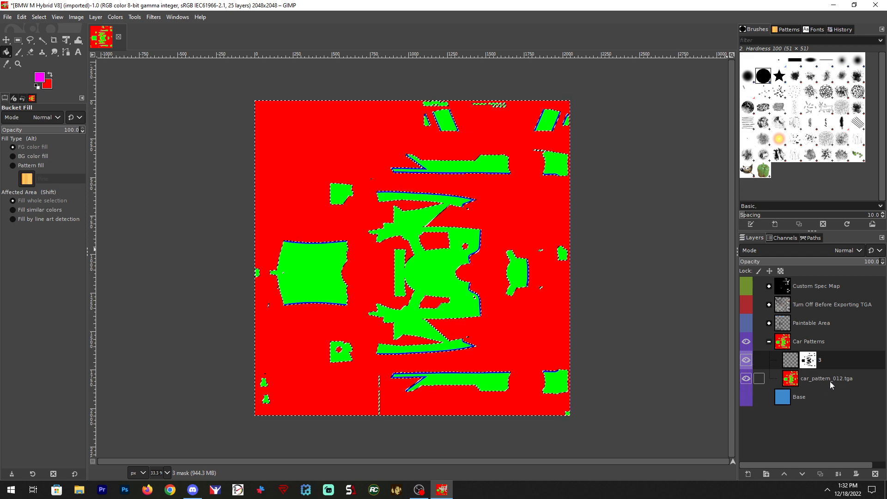
pyautogui.click(826, 378)
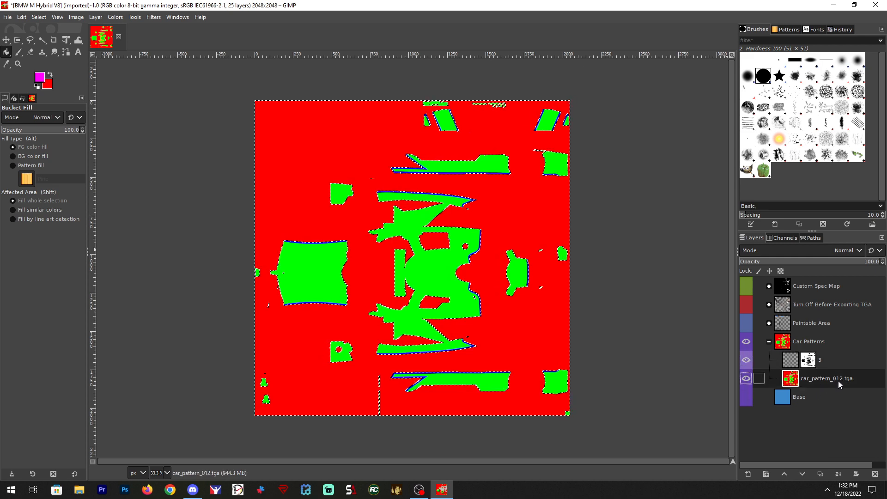
# Step: Load another colour channel as the selection and add layer 3 #1 masked from it
pyautogui.click(784, 238)
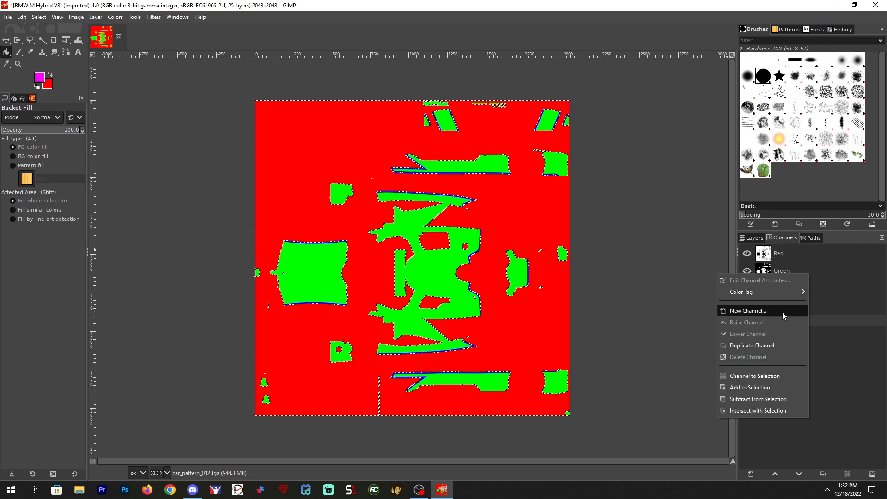
pyautogui.moveTo(768, 379)
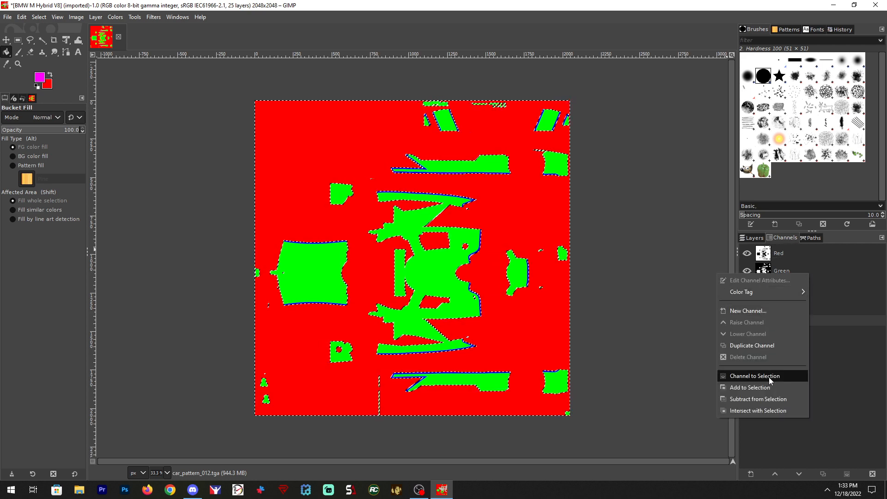
pyautogui.click(753, 375)
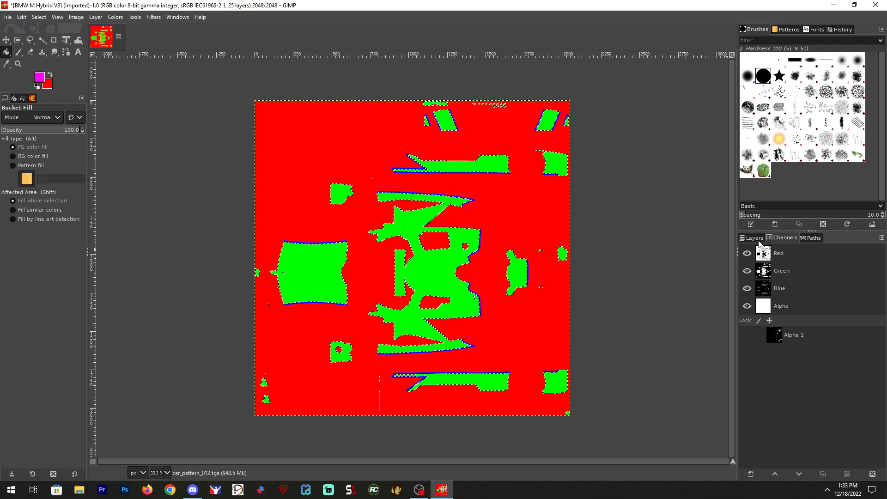
pyautogui.click(754, 237)
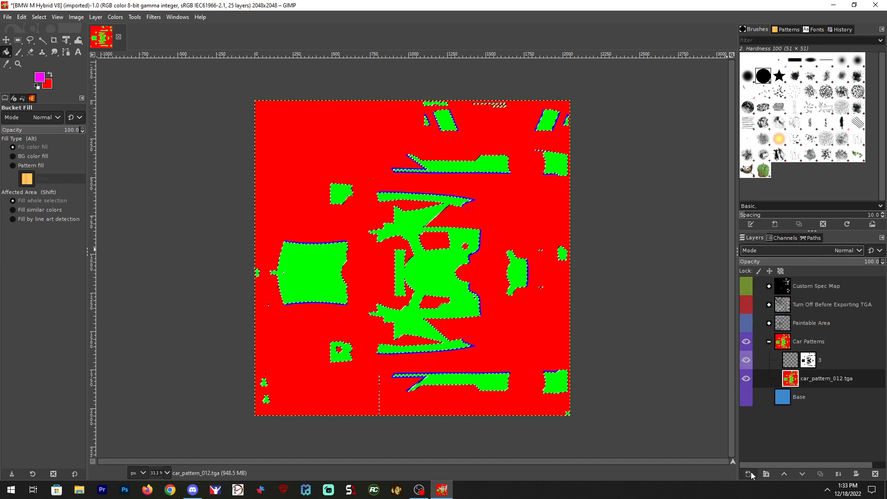
pyautogui.click(746, 473)
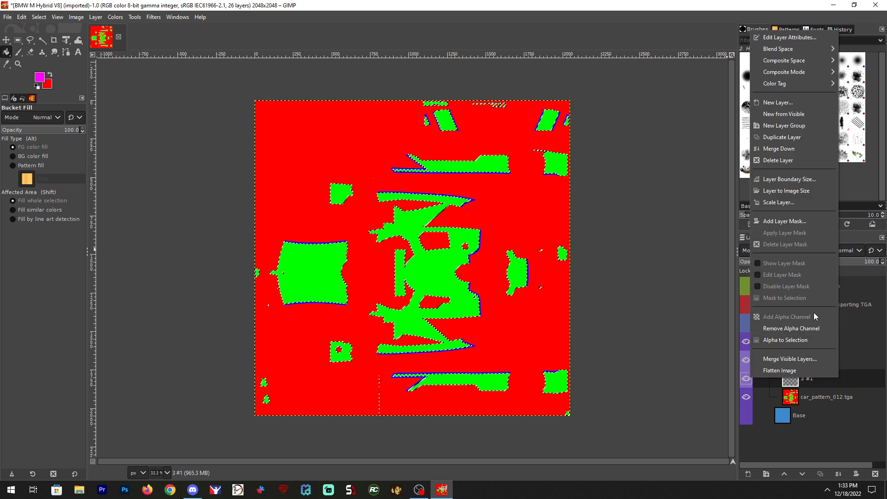
pyautogui.click(784, 221)
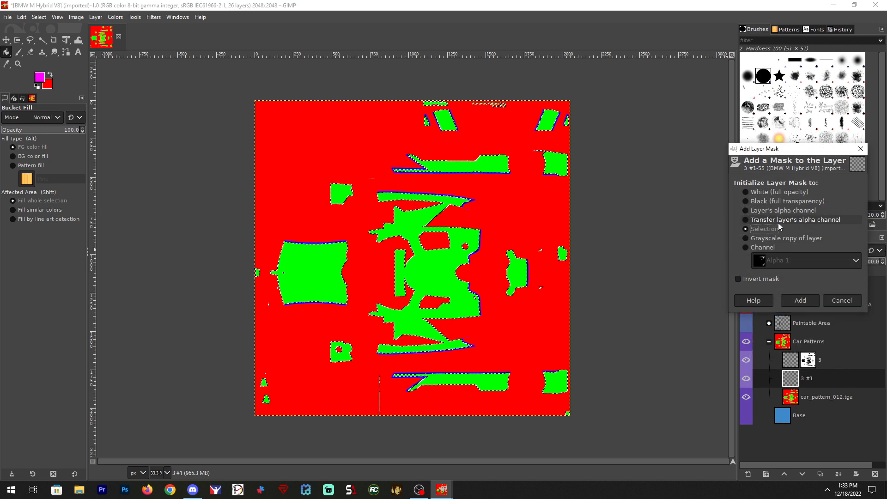
pyautogui.click(799, 300)
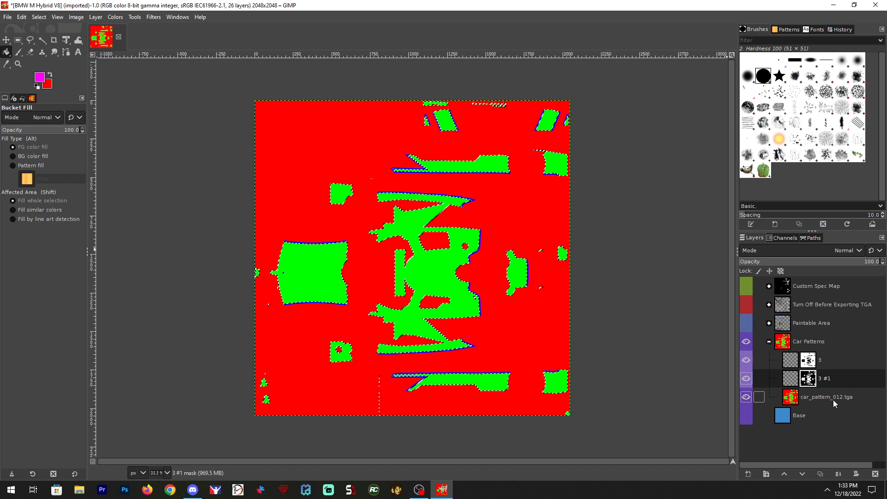
# Step: Load a third colour channel as the selection and add layer 3 #2 masked from it
pyautogui.click(826, 396)
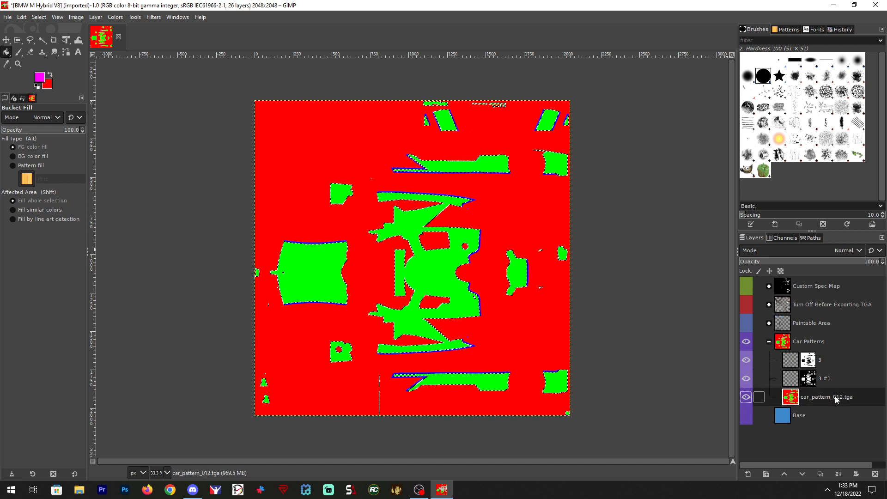
pyautogui.click(746, 396)
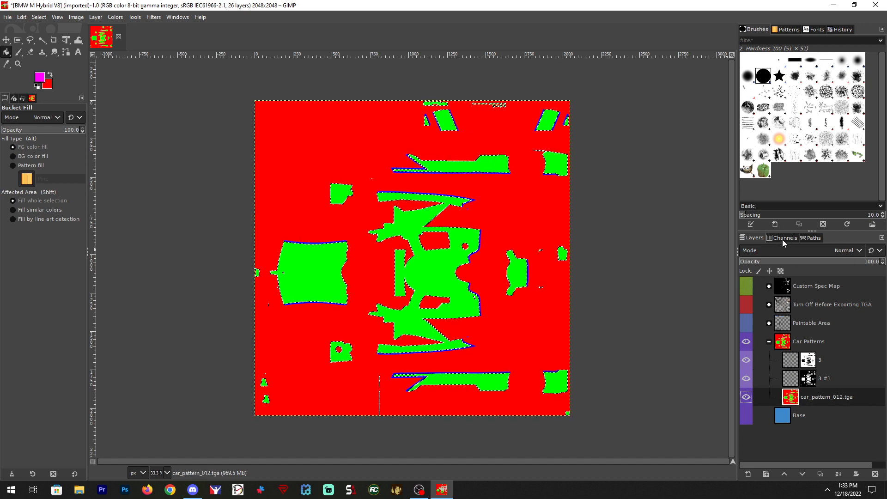
pyautogui.click(784, 238)
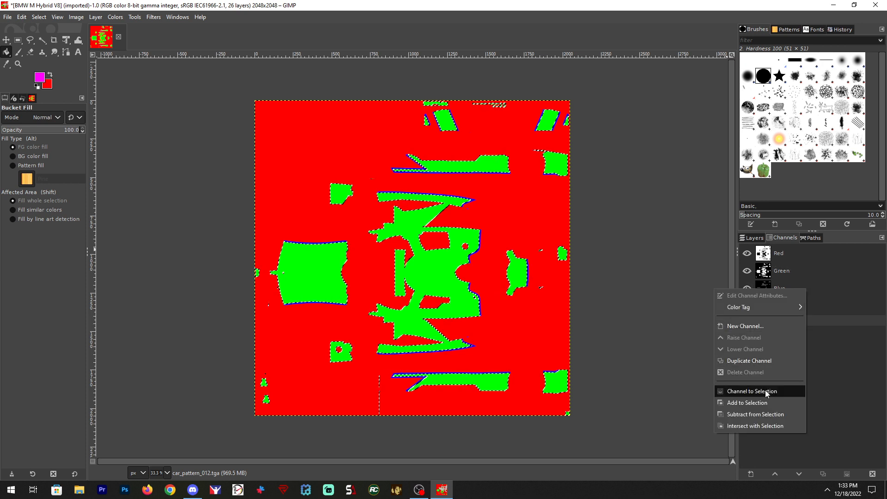
pyautogui.click(753, 391)
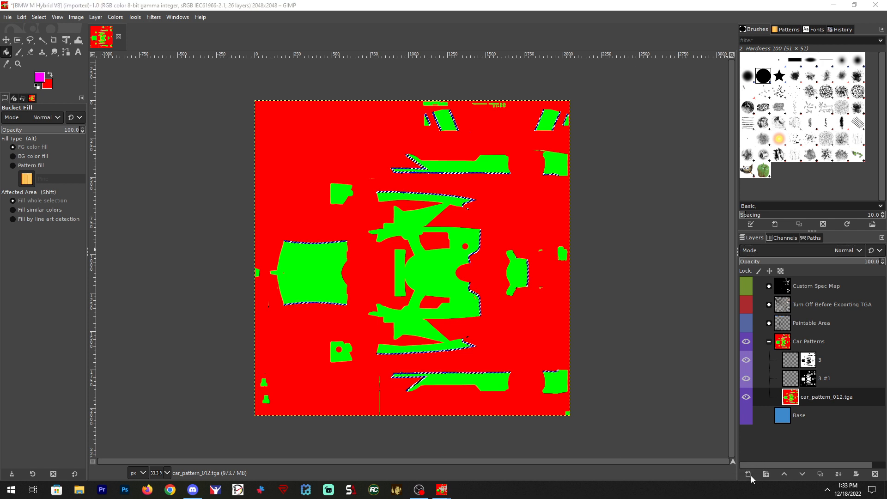
pyautogui.click(746, 474)
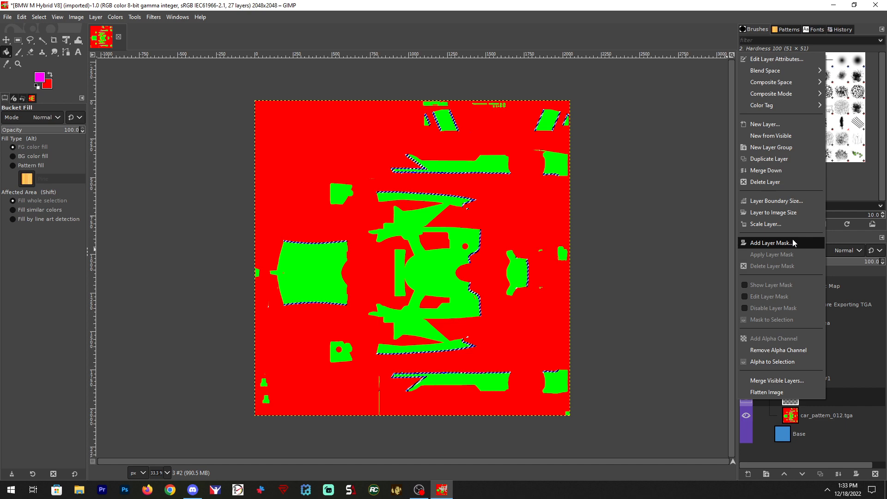
pyautogui.click(771, 243)
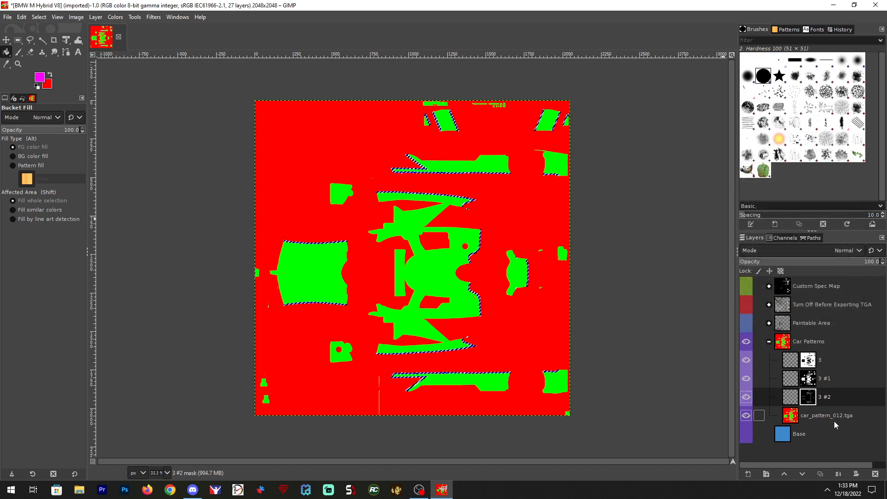
pyautogui.click(826, 415)
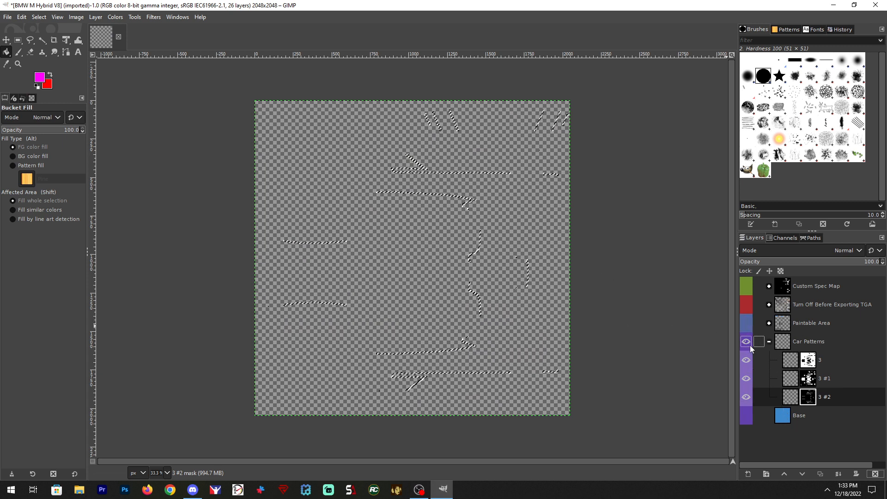
# Step: Stack the masked layers as 3 #2 on top, 3 #1 in the middle, 3 at the bottom
pyautogui.click(768, 340)
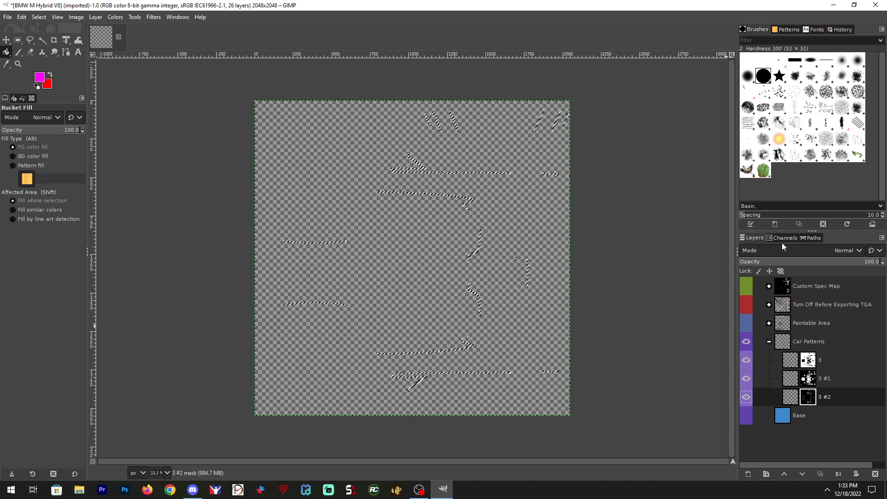
pyautogui.click(785, 237)
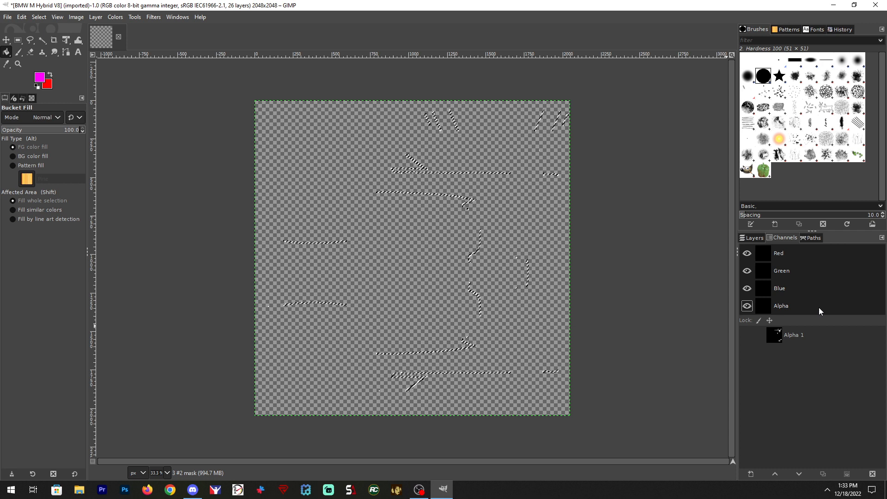
pyautogui.click(753, 237)
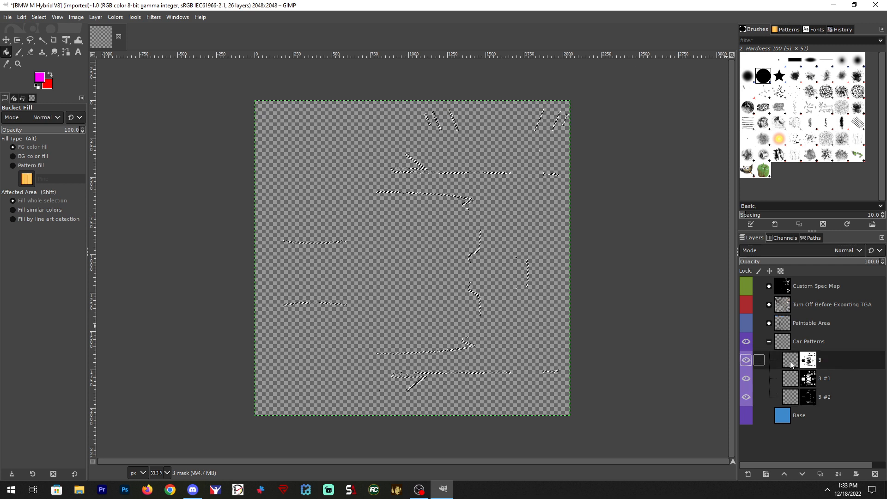
pyautogui.click(799, 415)
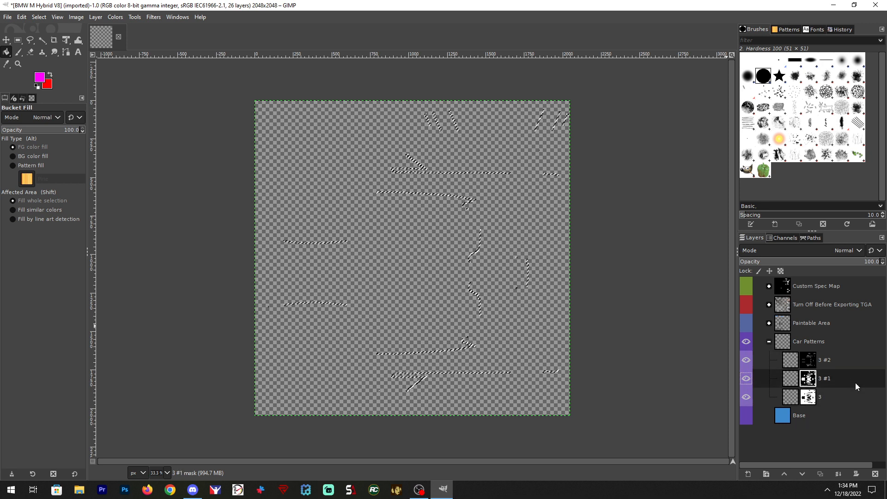
pyautogui.click(746, 396)
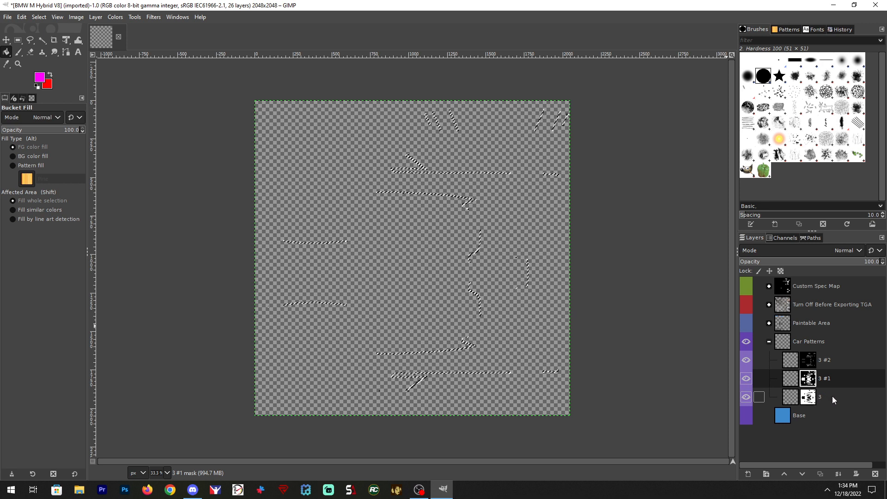
pyautogui.click(820, 396)
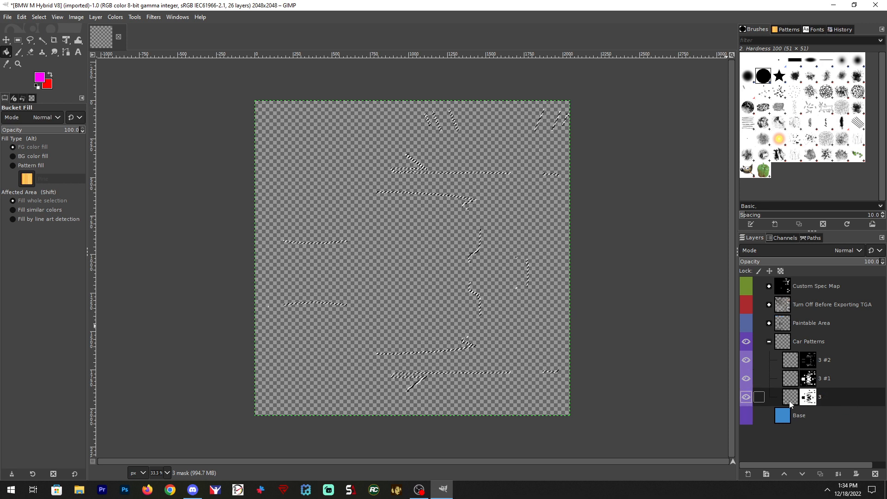
# Step: Set the foreground colour to light gray ababab and bucket-fill layer 3
pyautogui.click(745, 396)
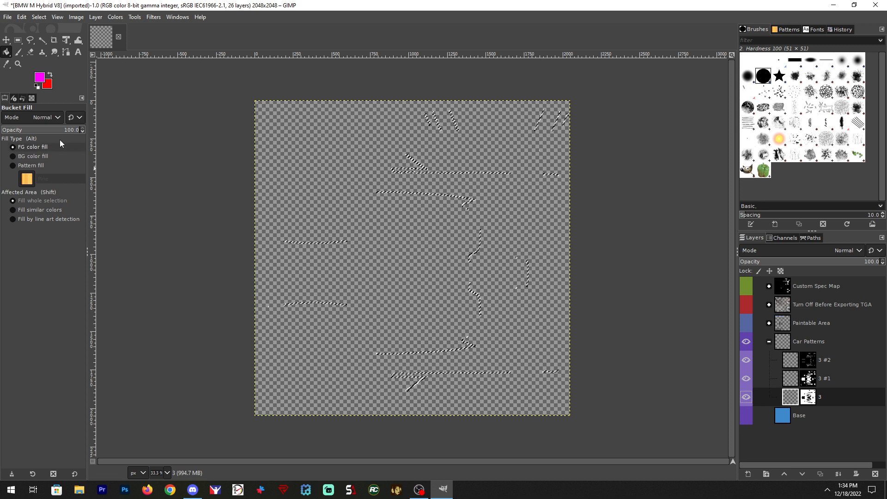
pyautogui.moveTo(6, 52)
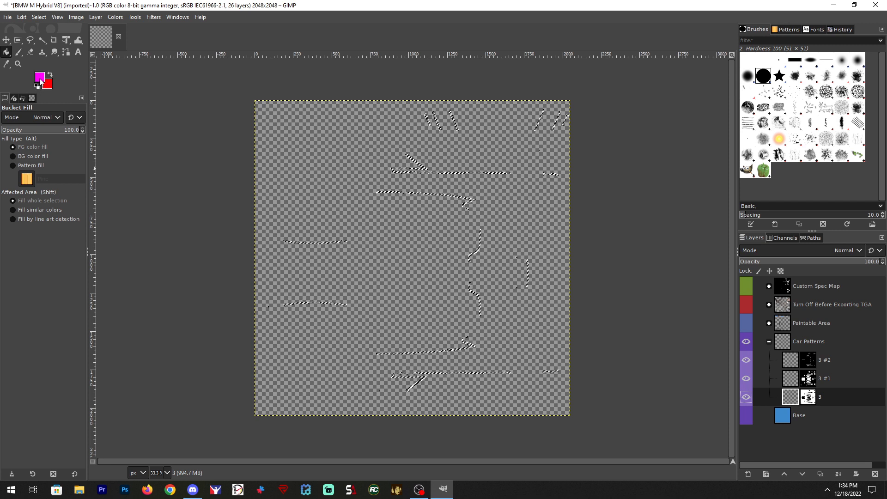
pyautogui.click(39, 76)
pyautogui.write('ababab')
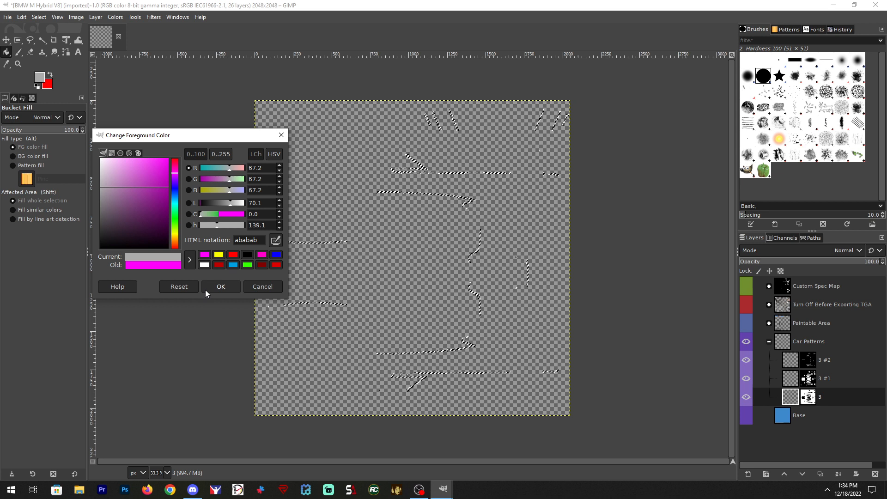
pyautogui.click(221, 286)
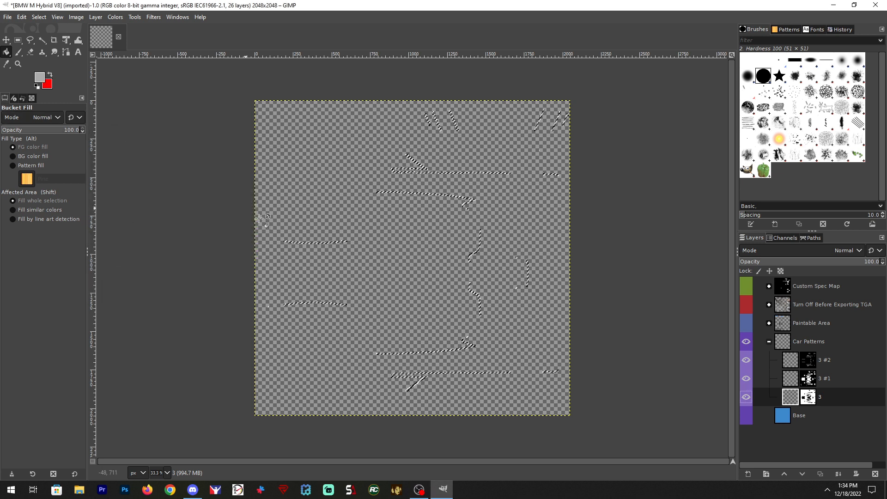
pyautogui.moveTo(433, 266)
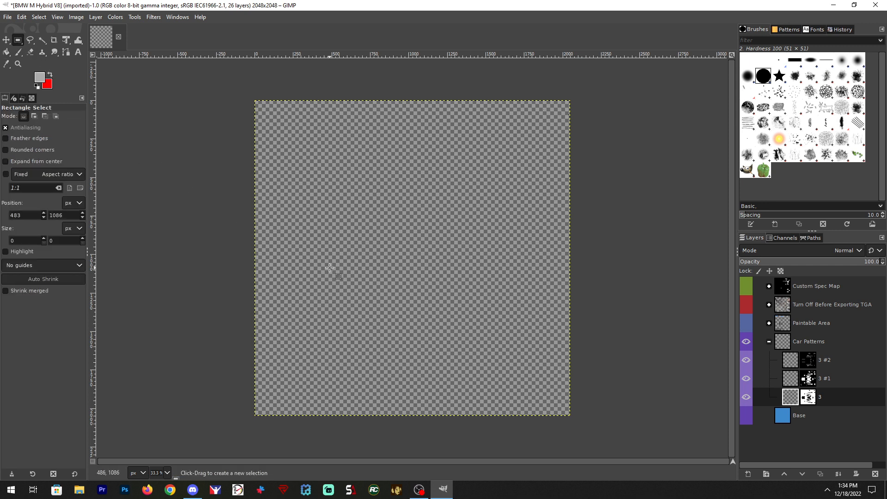
pyautogui.moveTo(348, 214)
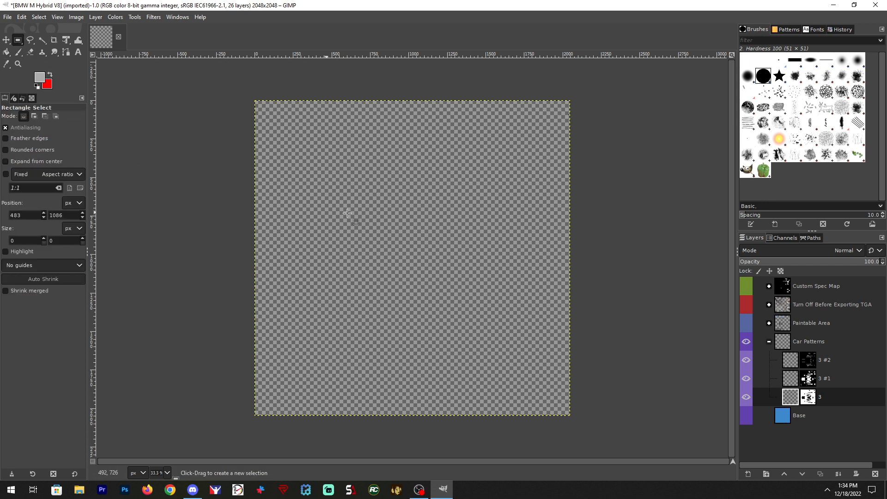
pyautogui.moveTo(717, 368)
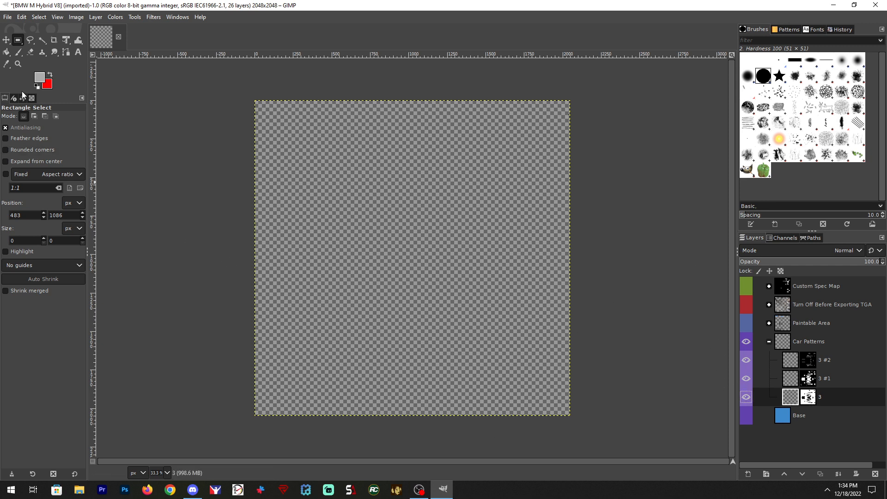
pyautogui.click(7, 53)
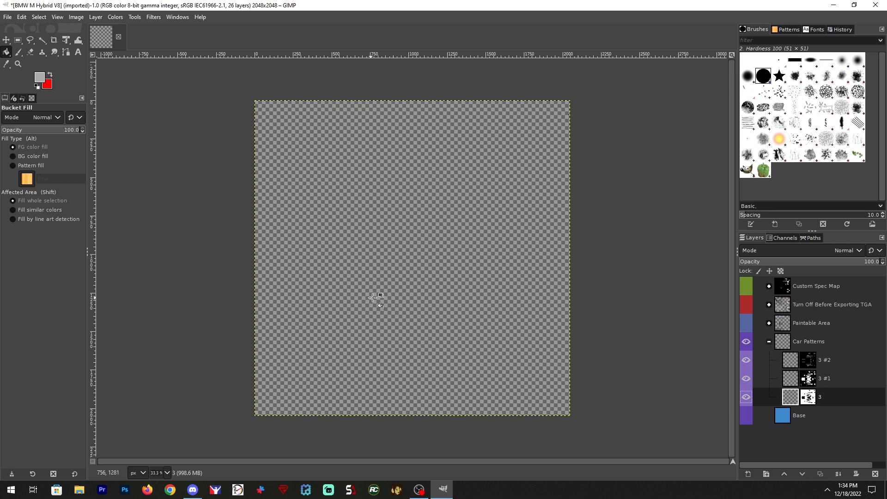
pyautogui.click(373, 298)
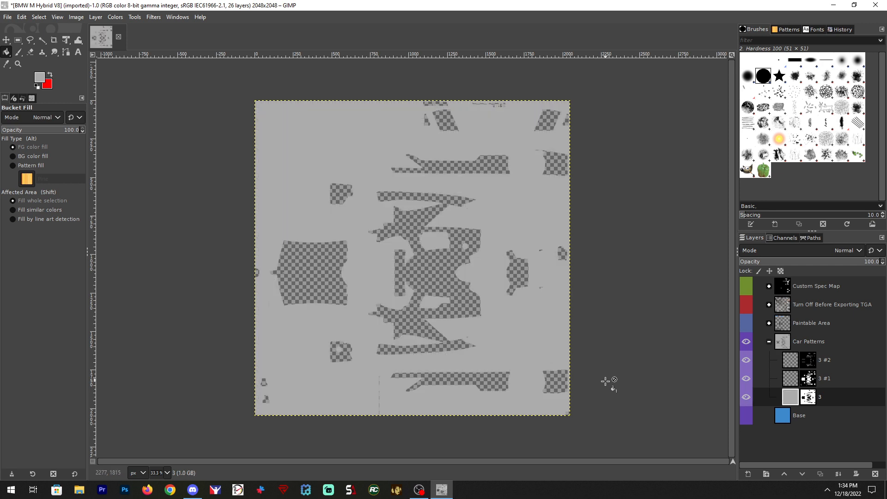
pyautogui.moveTo(323, 374)
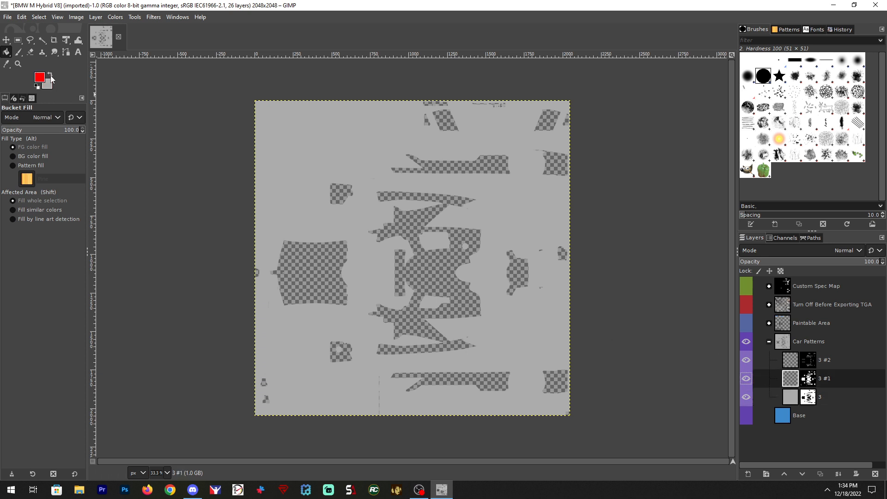
pyautogui.moveTo(50, 84)
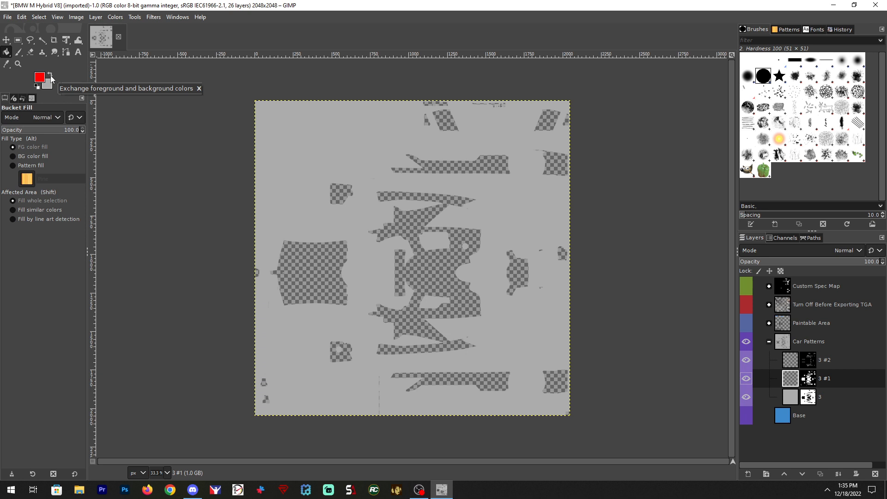
pyautogui.moveTo(140, 214)
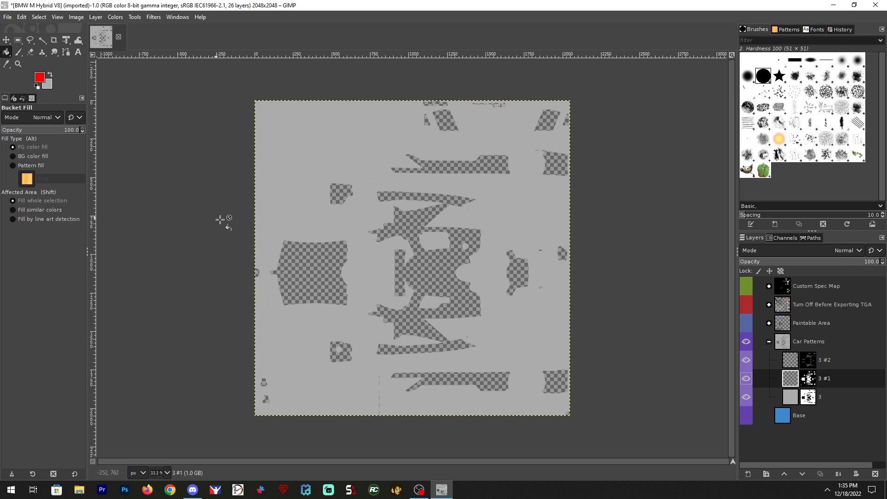
# Step: Bucket-fill layer 3 #1 with red, then select layer 3 #2
pyautogui.click(441, 280)
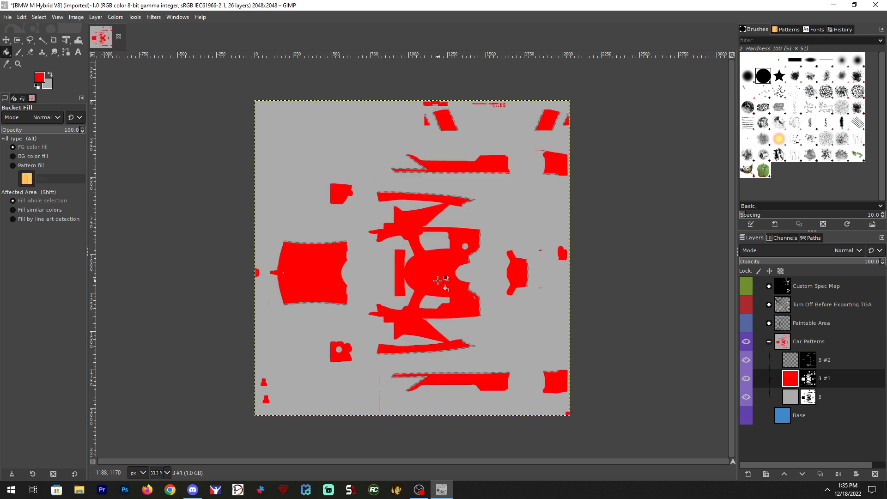
pyautogui.click(759, 379)
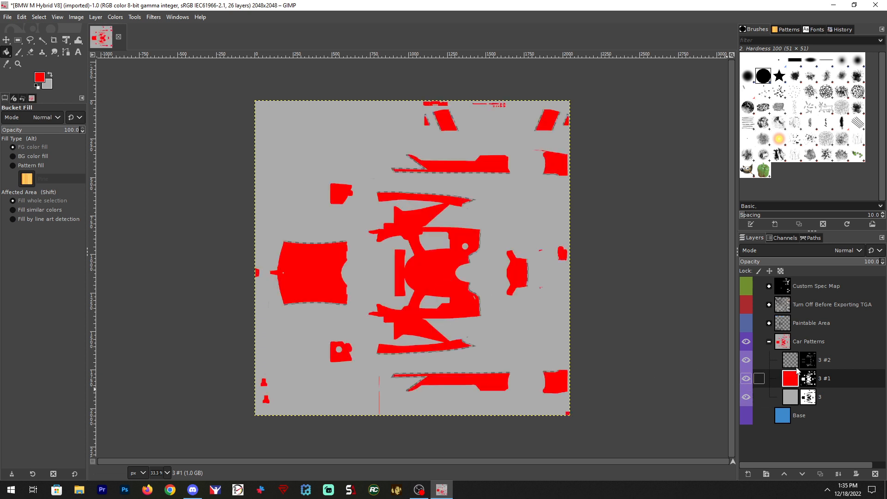
pyautogui.click(824, 360)
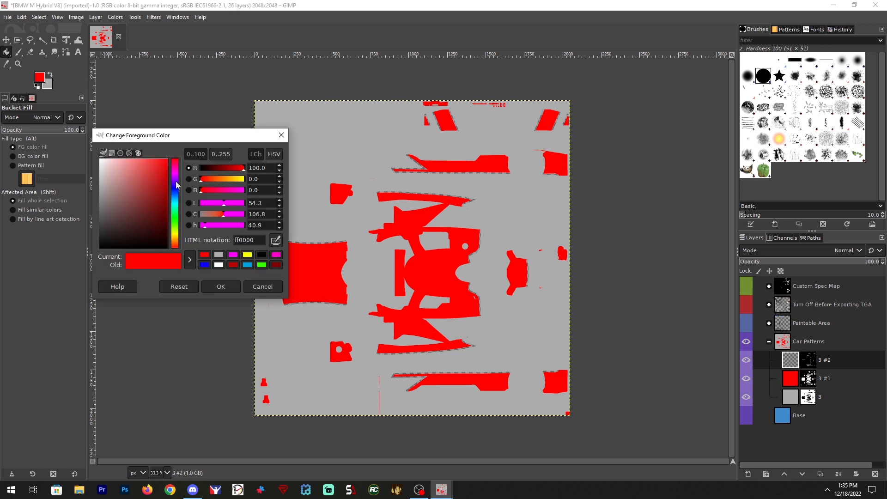
pyautogui.moveTo(147, 199)
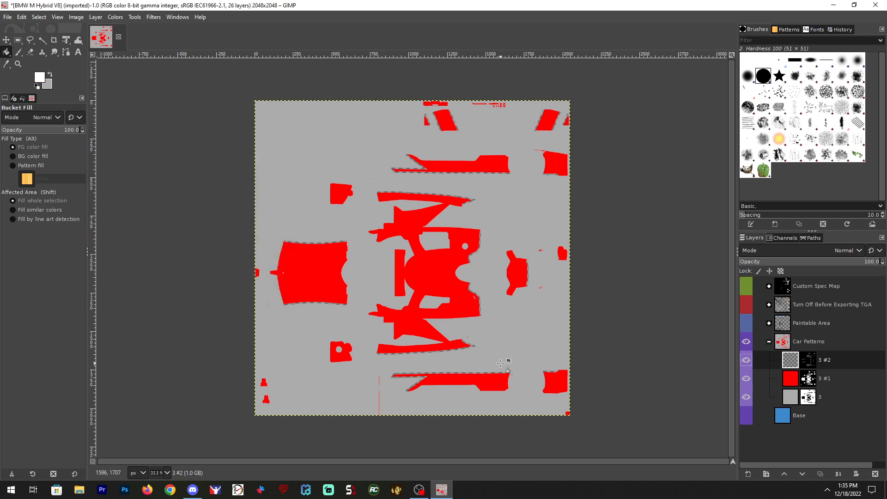
pyautogui.moveTo(388, 251)
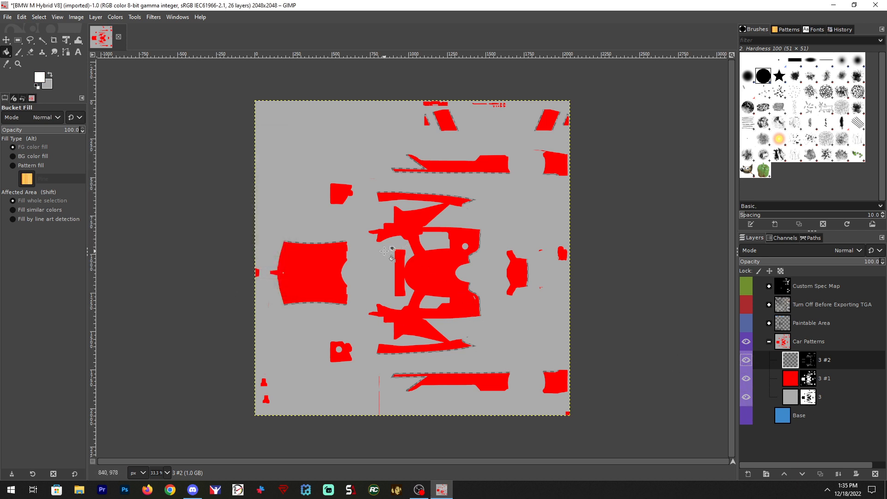
# Step: Bucket-fill layer 3 #2 with white to outline the red shapes with pinstripes
pyautogui.click(392, 250)
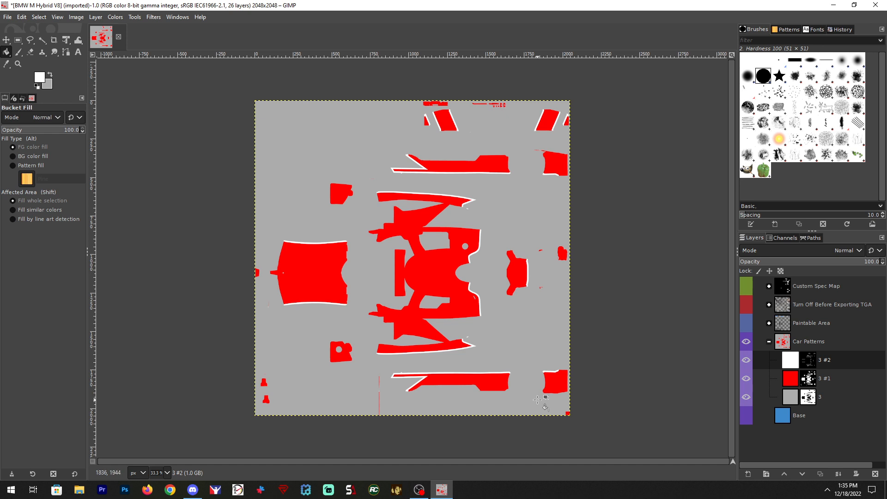
pyautogui.moveTo(263, 180)
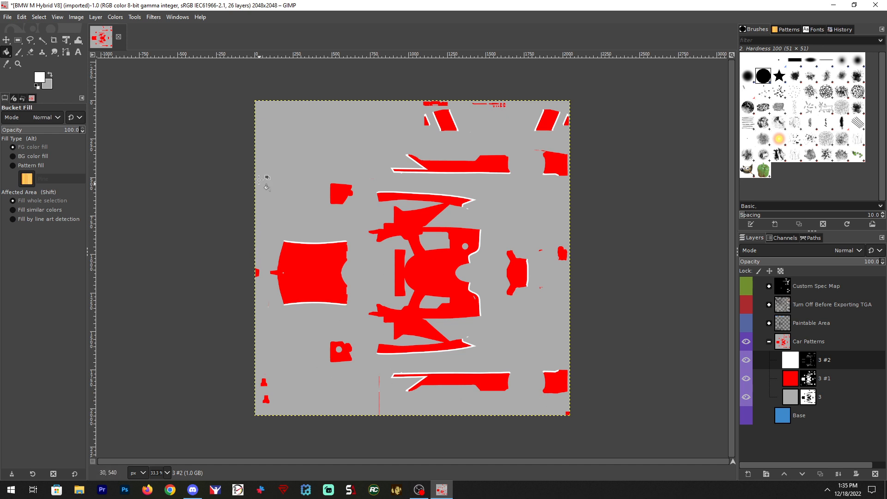
pyautogui.moveTo(648, 393)
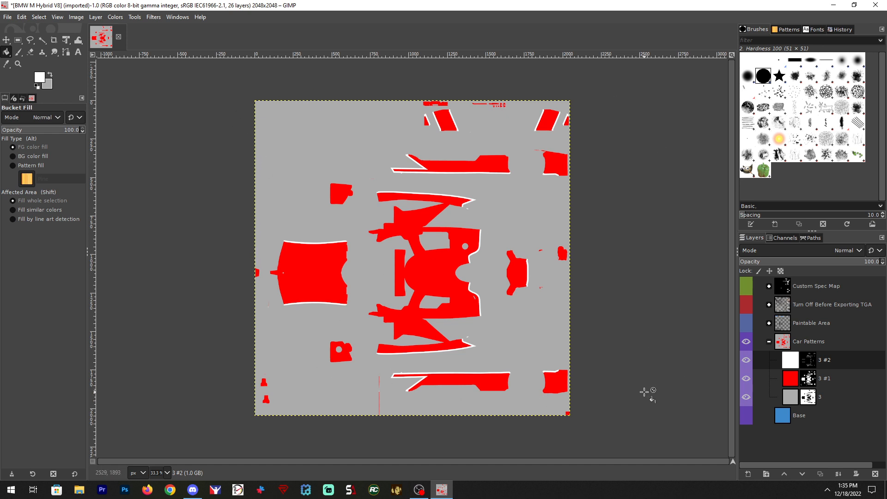
pyautogui.moveTo(608, 430)
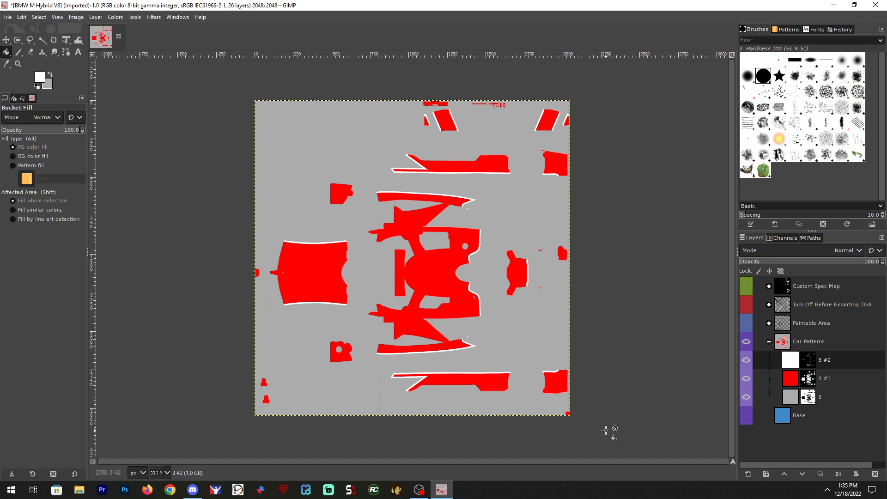
pyautogui.moveTo(557, 431)
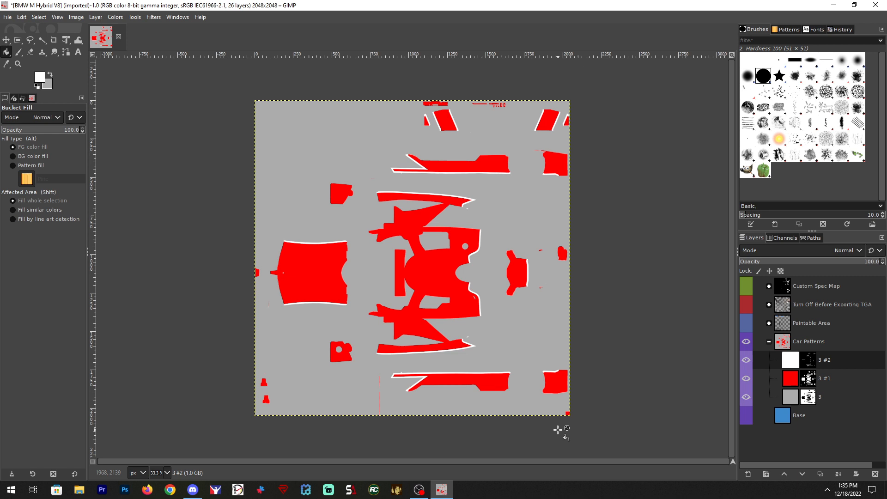
pyautogui.moveTo(499, 462)
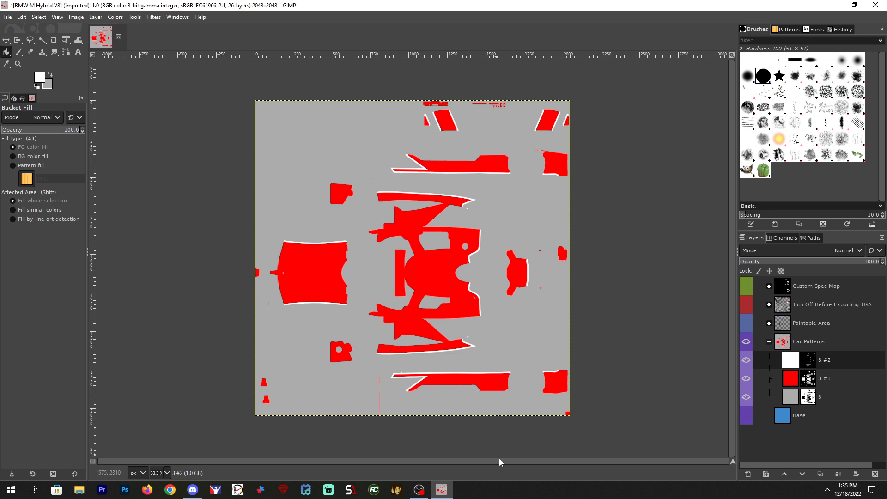
pyautogui.moveTo(786, 497)
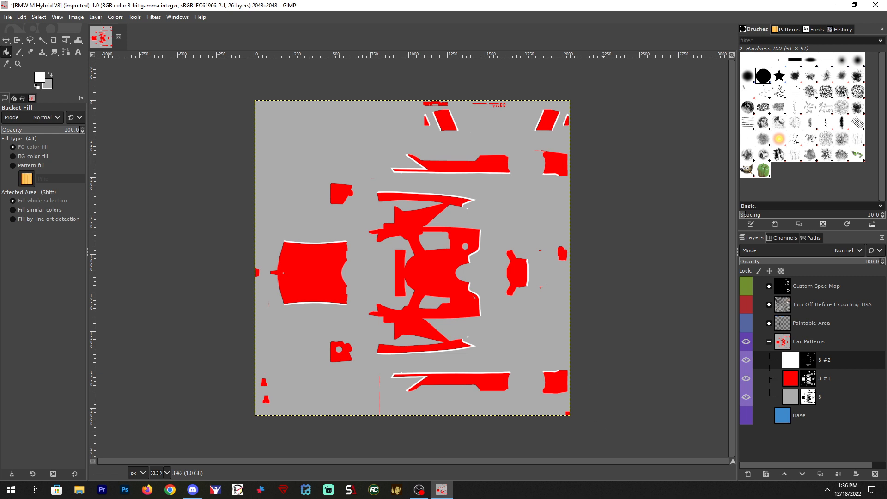
pyautogui.moveTo(639, 401)
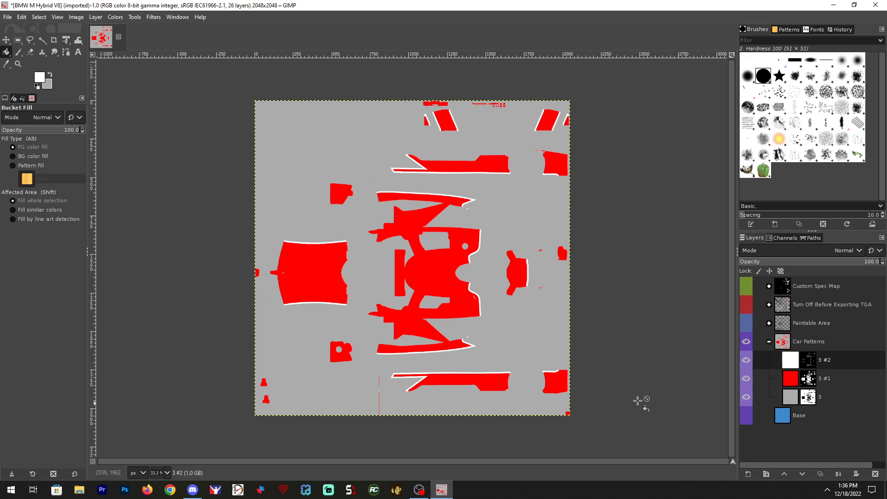